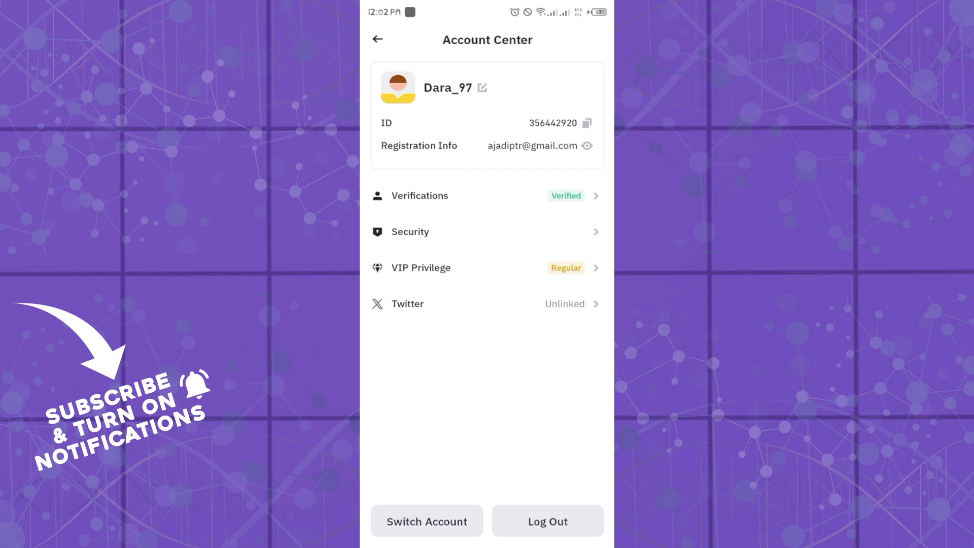
Step: View the Security settings' email verification details, then return to the 2FA list
{"action": "left_click", "coordinate": [410, 231]}
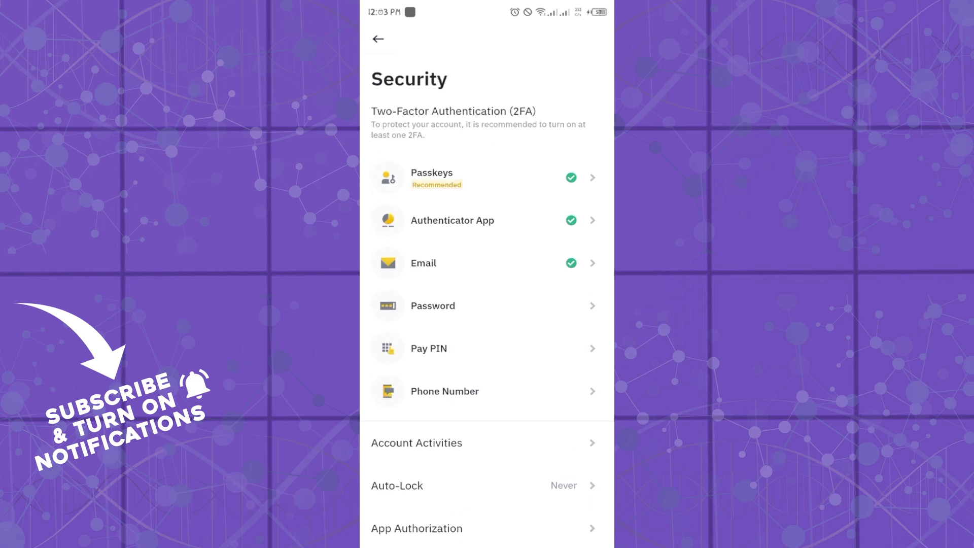
{"action": "left_click", "coordinate": [487, 263]}
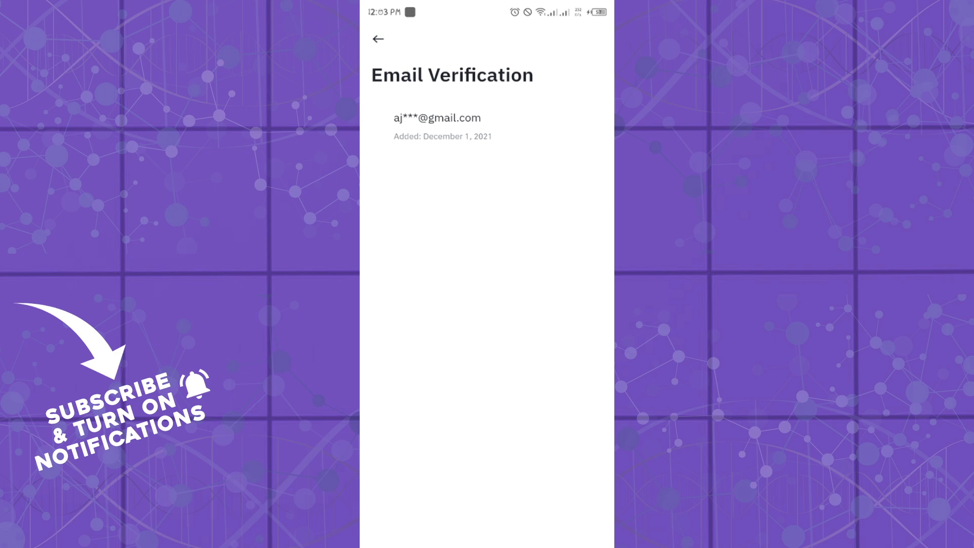
{"action": "left_click", "coordinate": [379, 39]}
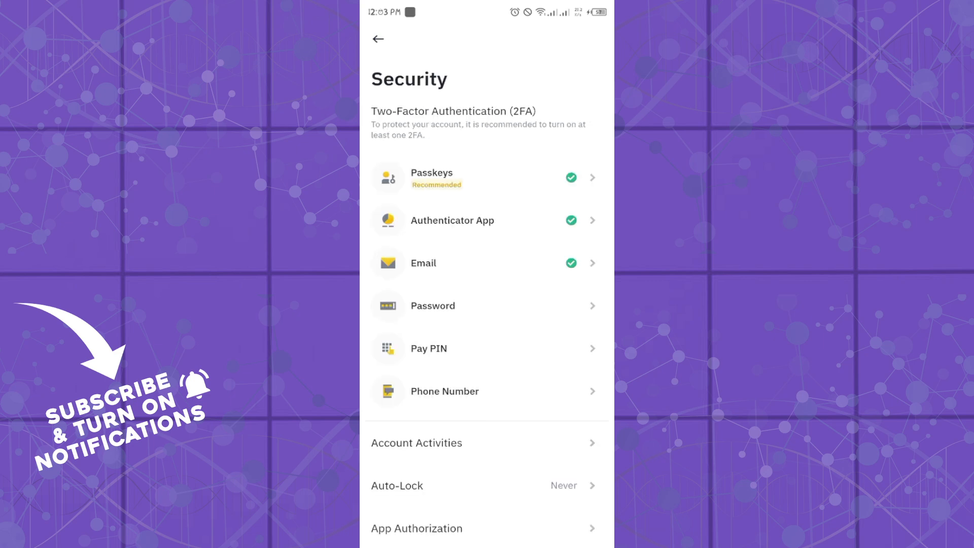
{"action": "scroll", "scroll_direction": "down", "scroll_amount": 3}
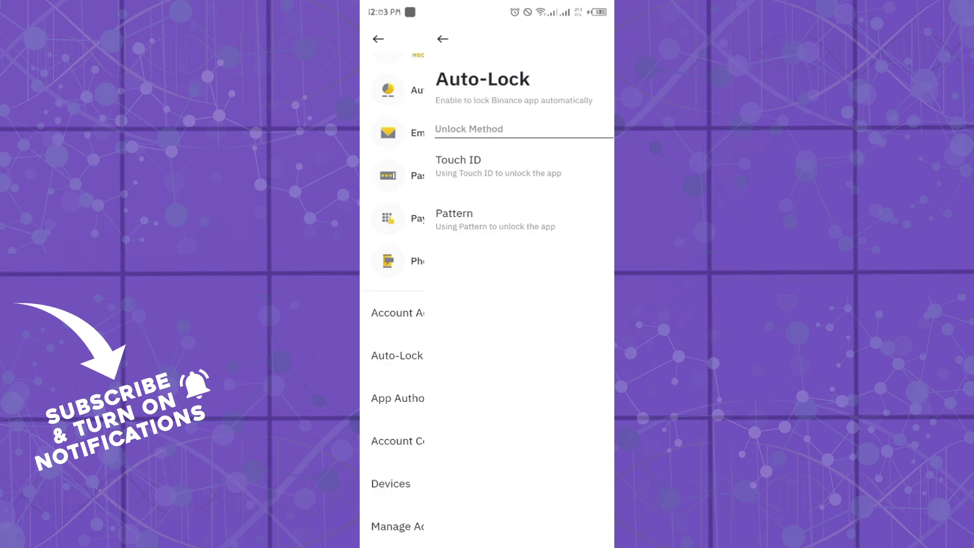
{"action": "left_click", "coordinate": [441, 39]}
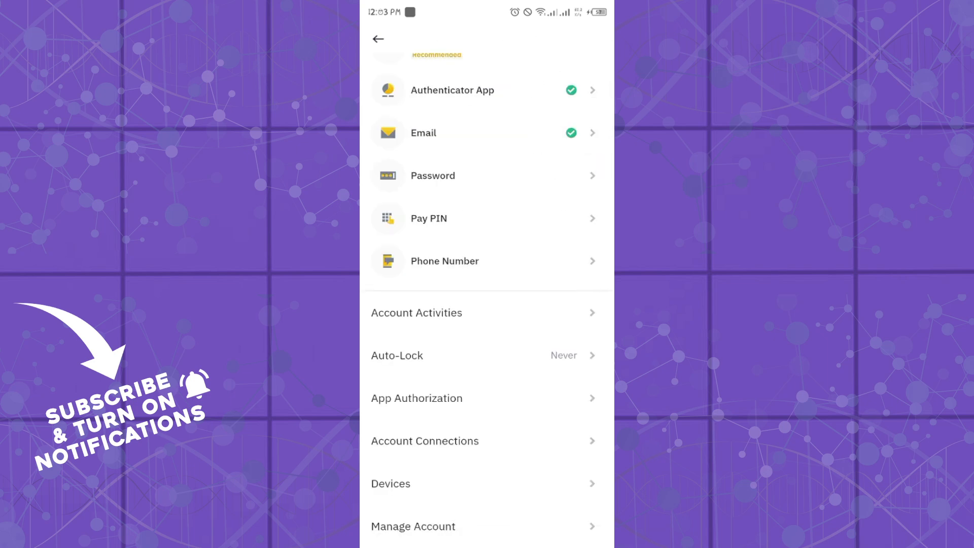
Step: View the Disable Account warning from Manage Account, then return to its disable/delete options
{"action": "left_click", "coordinate": [413, 527]}
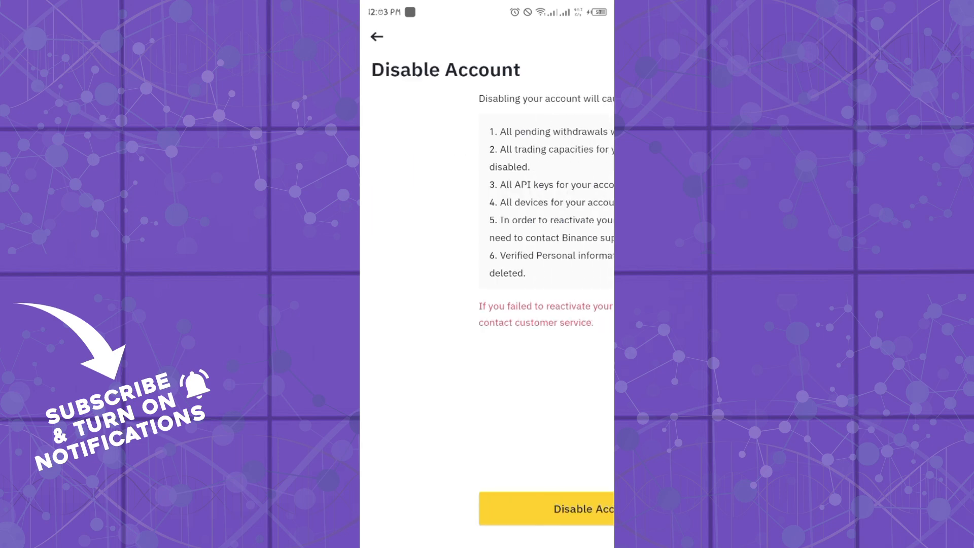
{"action": "left_click", "coordinate": [376, 37]}
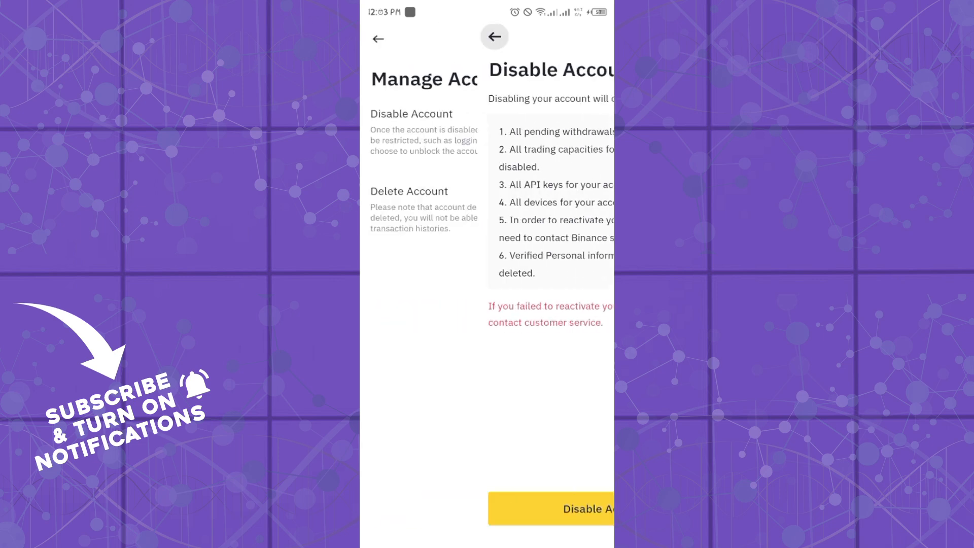
{"action": "left_click", "coordinate": [494, 36]}
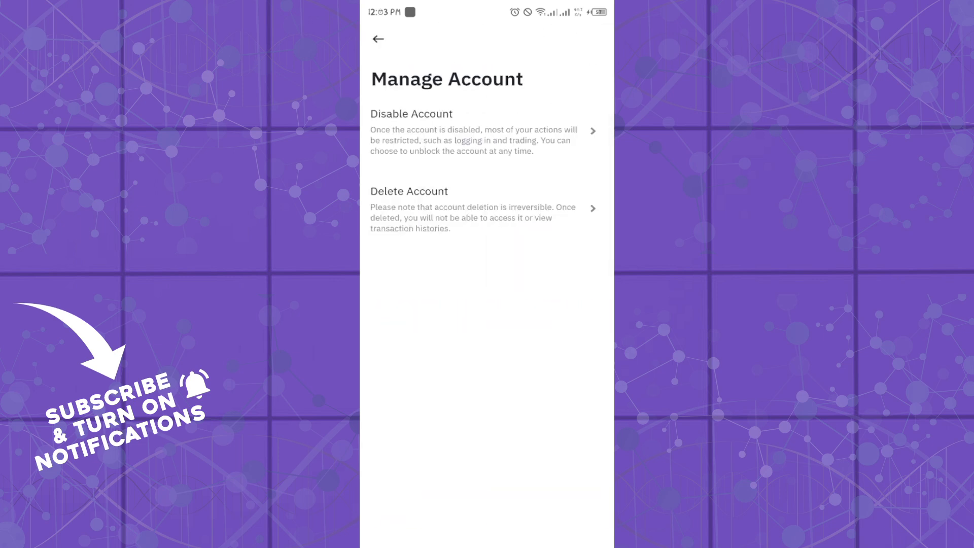